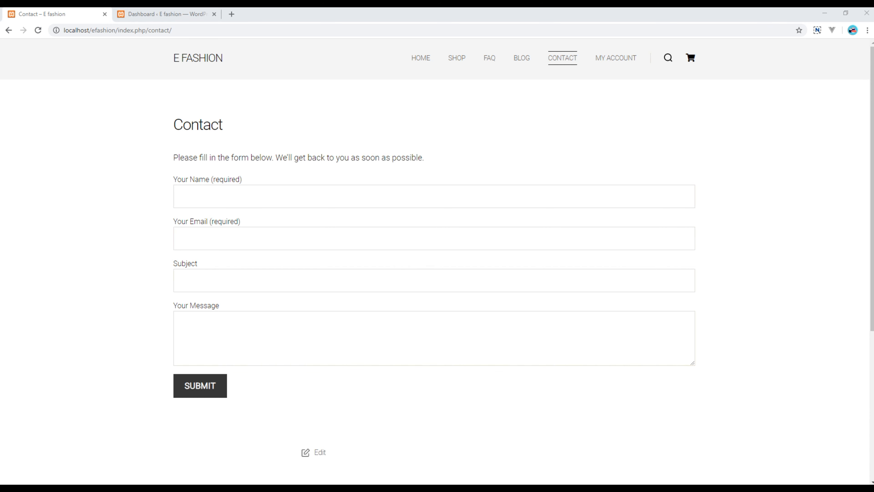
{"action": "mouse_move", "coordinate": [256, 72]}
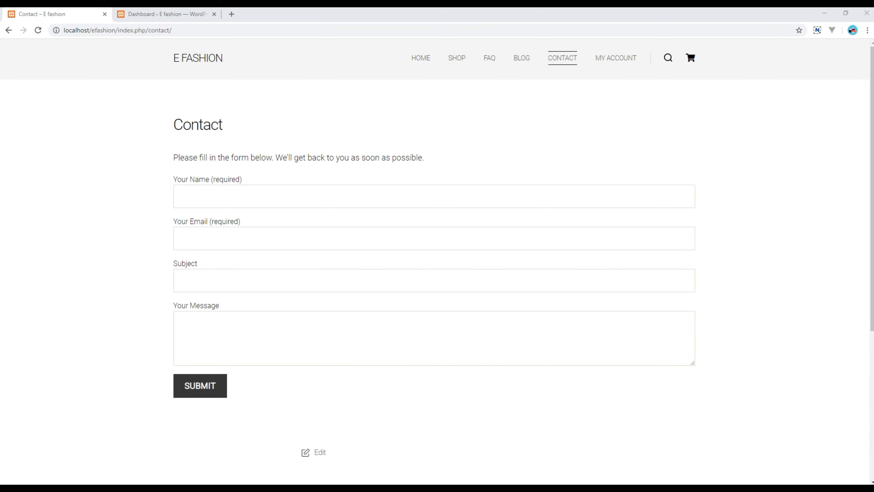
{"action": "mouse_move", "coordinate": [176, 14]}
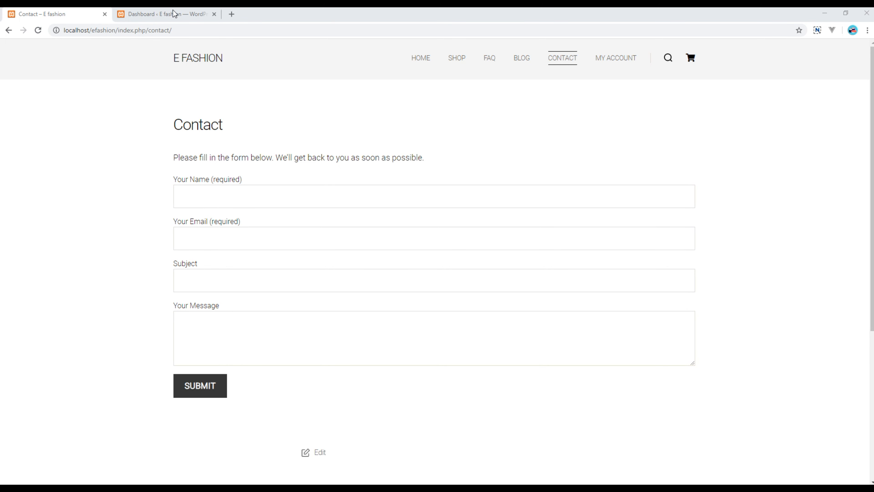
- Go to the admin dashboard and bring up WooCommerce's empty Coupons list
{"action": "left_click", "coordinate": [174, 14]}
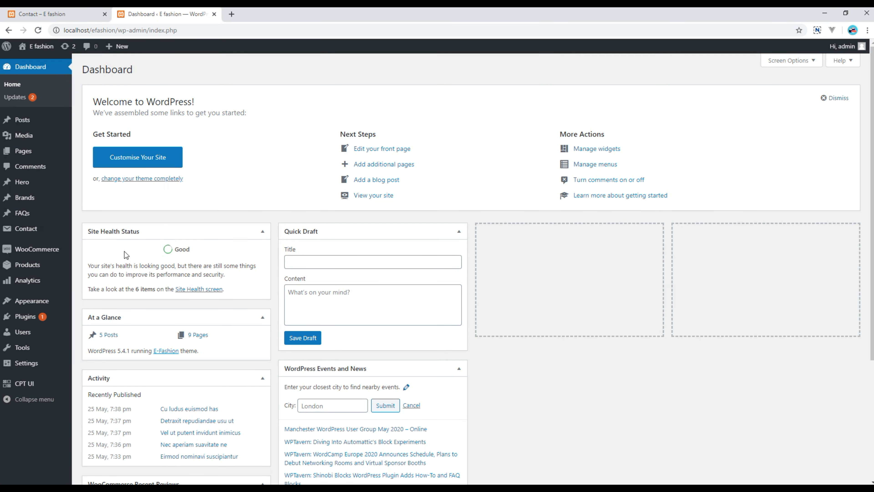
{"action": "mouse_move", "coordinate": [37, 251]}
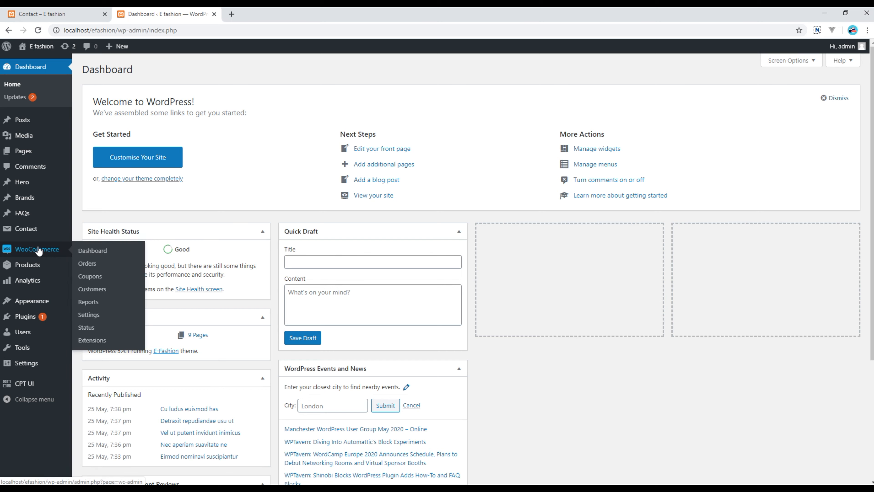
{"action": "mouse_move", "coordinate": [100, 281]}
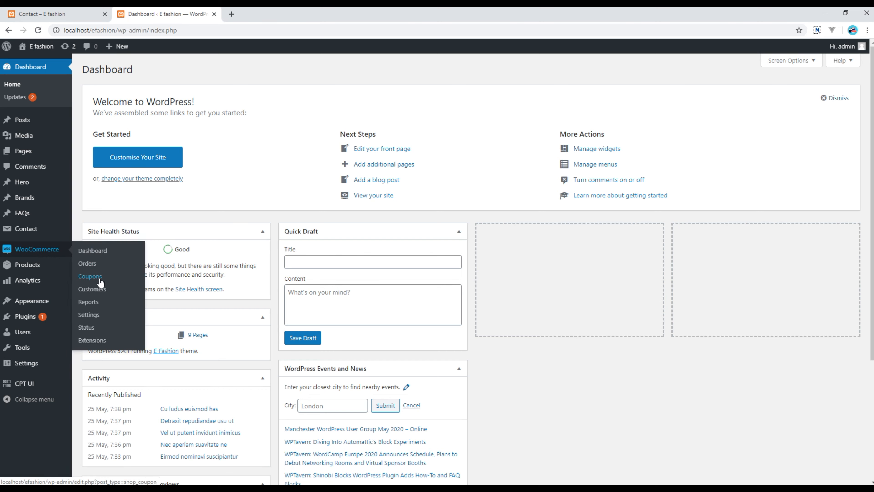
{"action": "left_click", "coordinate": [90, 275]}
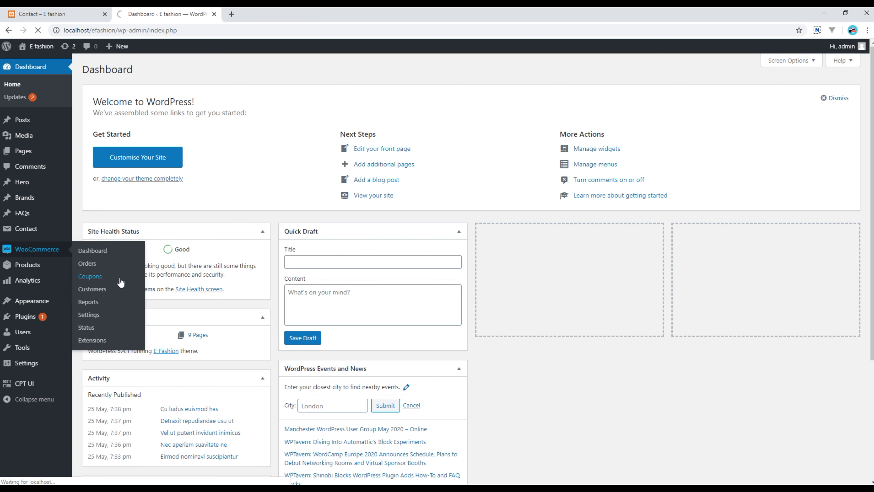
{"action": "left_click", "coordinate": [90, 276]}
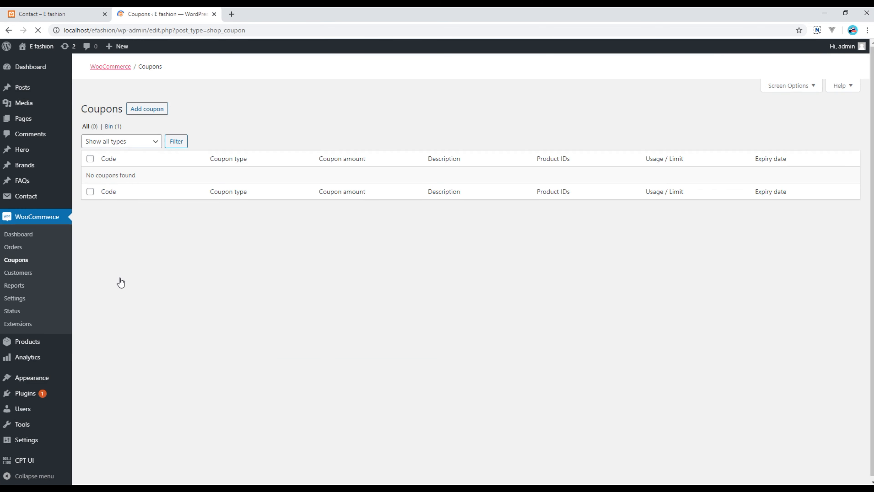
{"action": "mouse_move", "coordinate": [147, 115]}
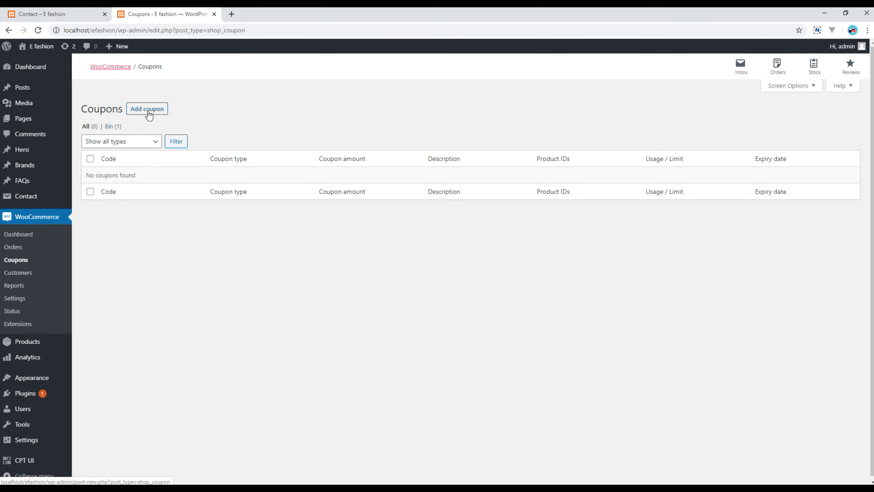
- Add a new coupon, showing a blank form defaulting to a fixed basket discount of zero
{"action": "left_click", "coordinate": [147, 108]}
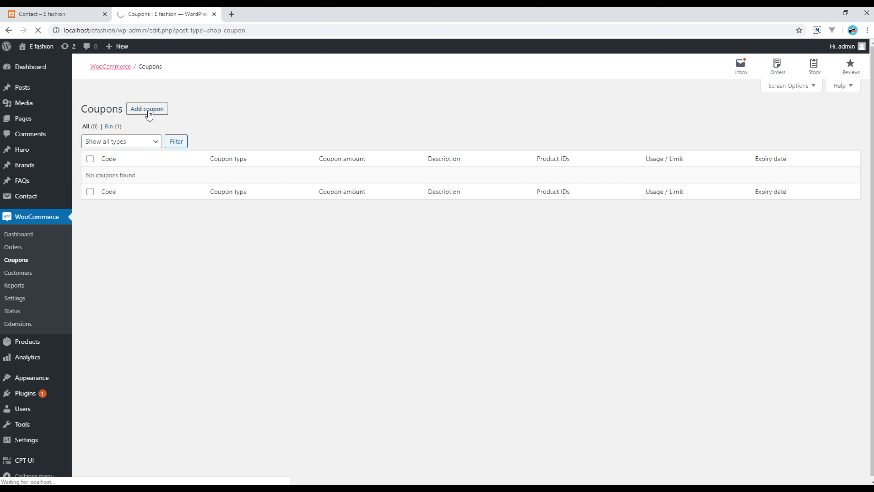
{"action": "left_click", "coordinate": [147, 109]}
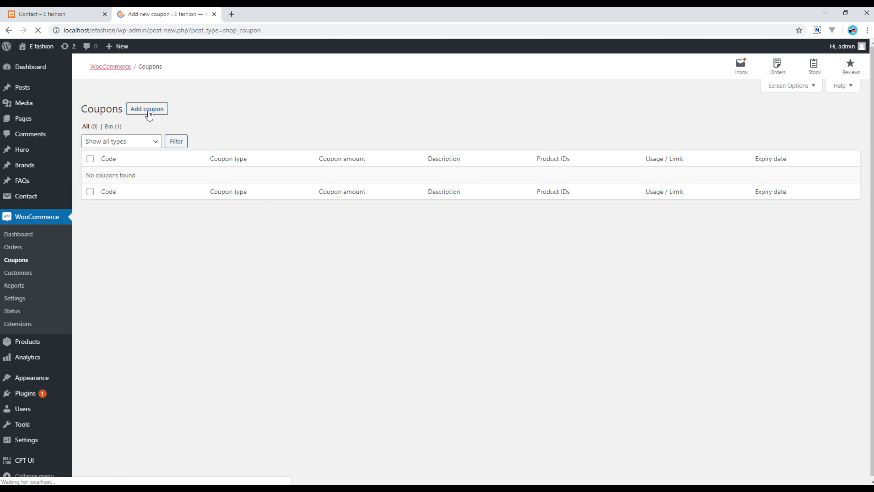
{"action": "left_click", "coordinate": [146, 109]}
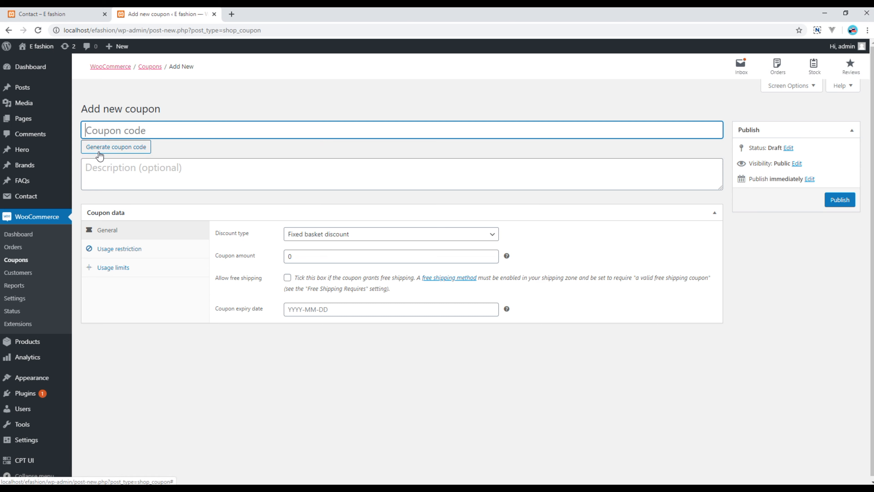
{"action": "mouse_move", "coordinate": [117, 157]}
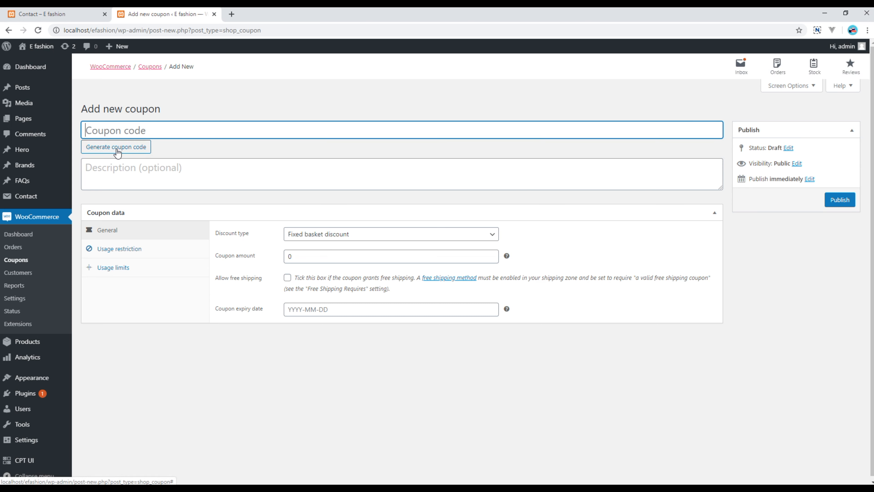
- Generate the coupon code 2R3MVR3B and choose Fixed basket discount as its type
{"action": "left_click", "coordinate": [116, 146]}
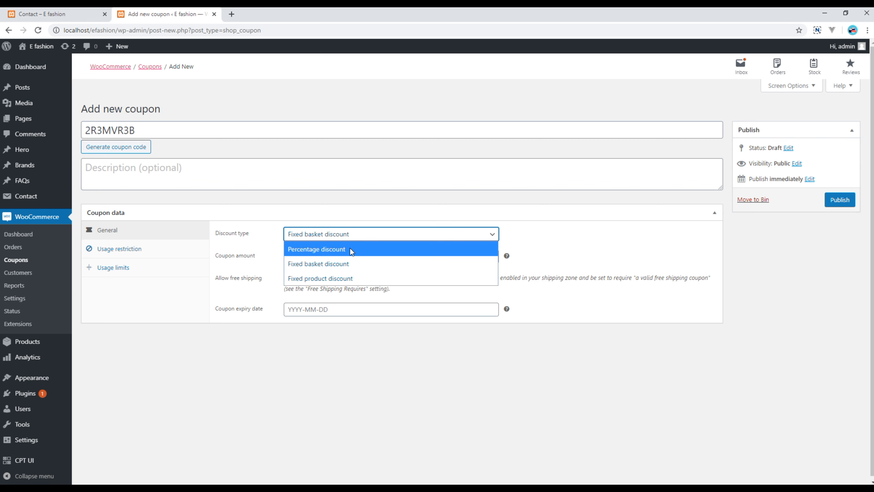
{"action": "mouse_move", "coordinate": [354, 266]}
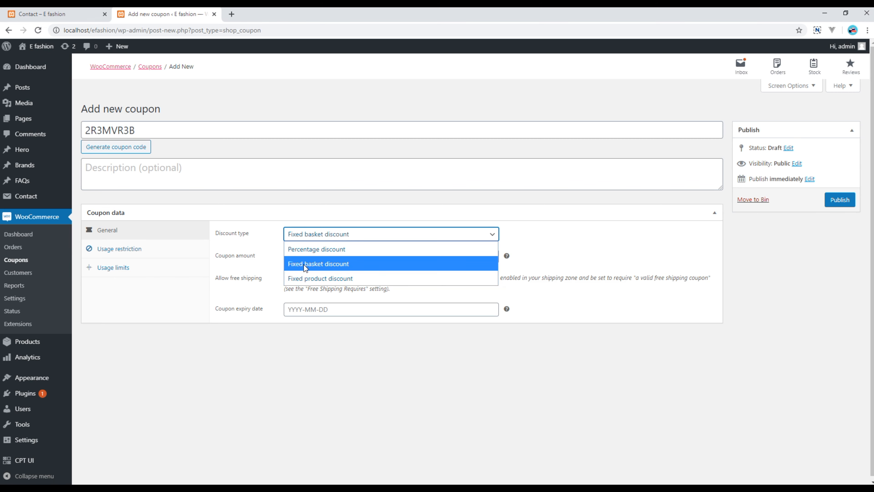
{"action": "mouse_move", "coordinate": [332, 266]}
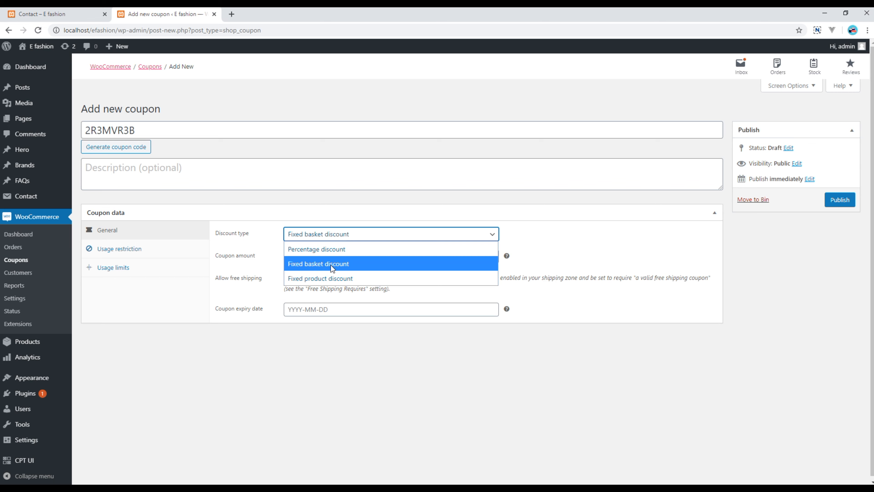
{"action": "left_click", "coordinate": [318, 263]}
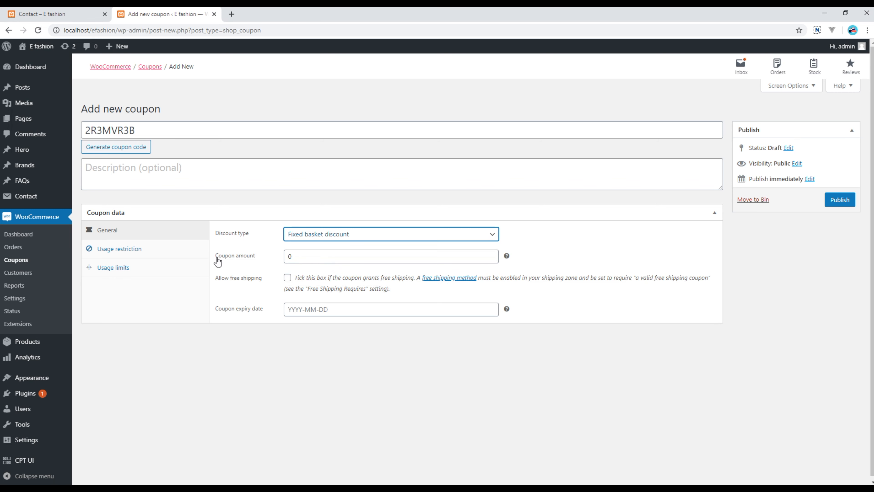
- Set the coupon amount to 10 and pick 29 May 2020 as the expiry date
{"action": "left_click", "coordinate": [317, 257]}
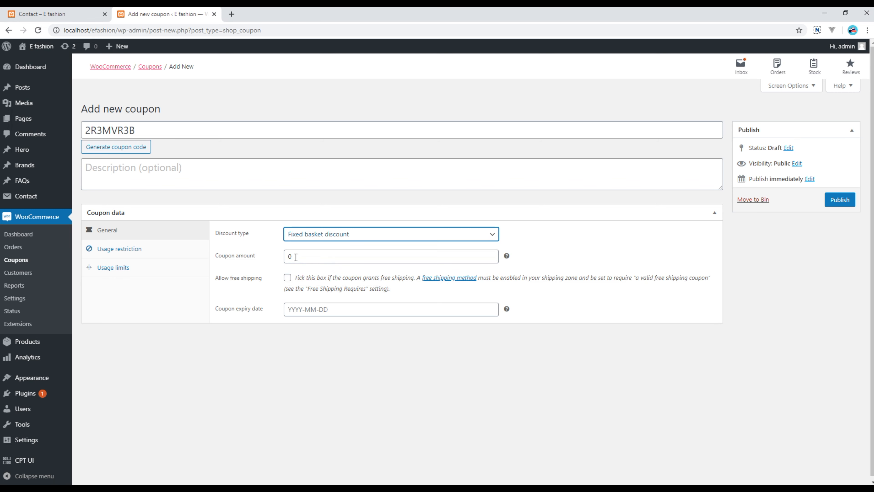
{"action": "type", "text": "1"}
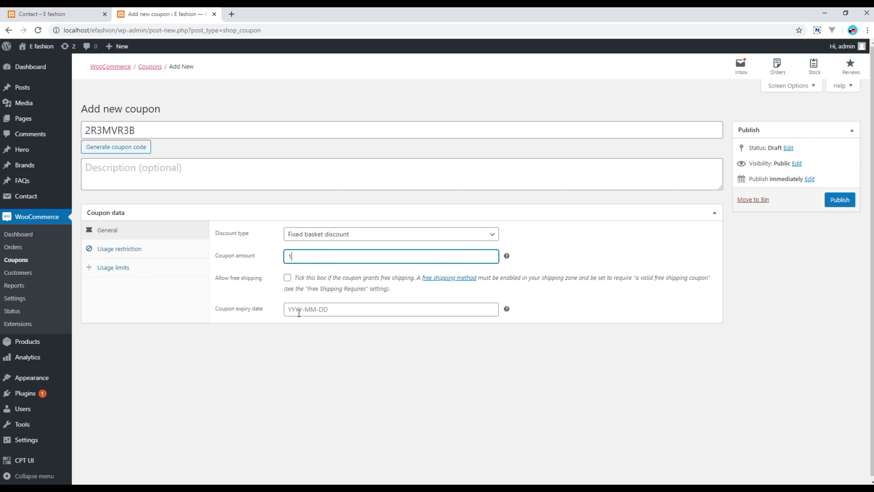
{"action": "type", "text": "0"}
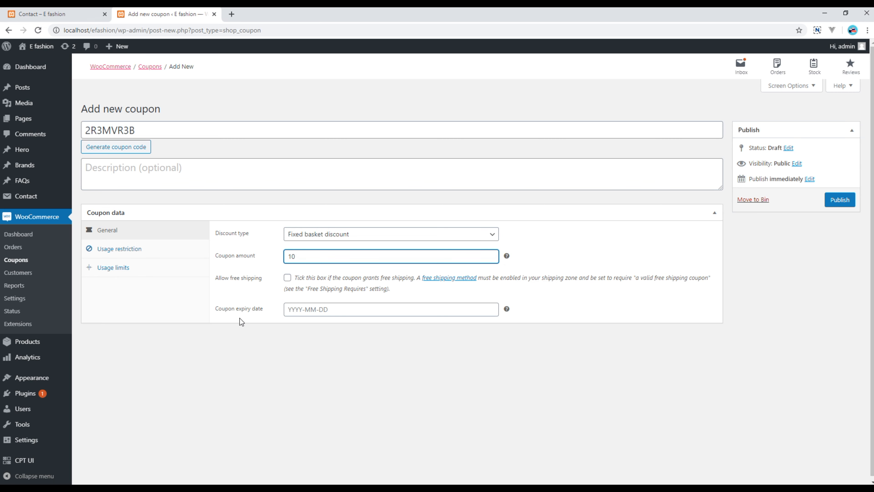
{"action": "left_click", "coordinate": [403, 310]}
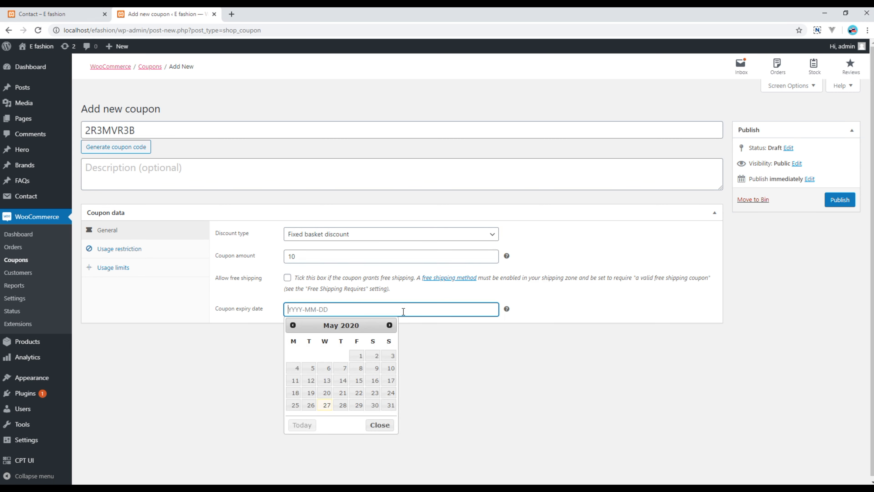
{"action": "mouse_move", "coordinate": [356, 405]}
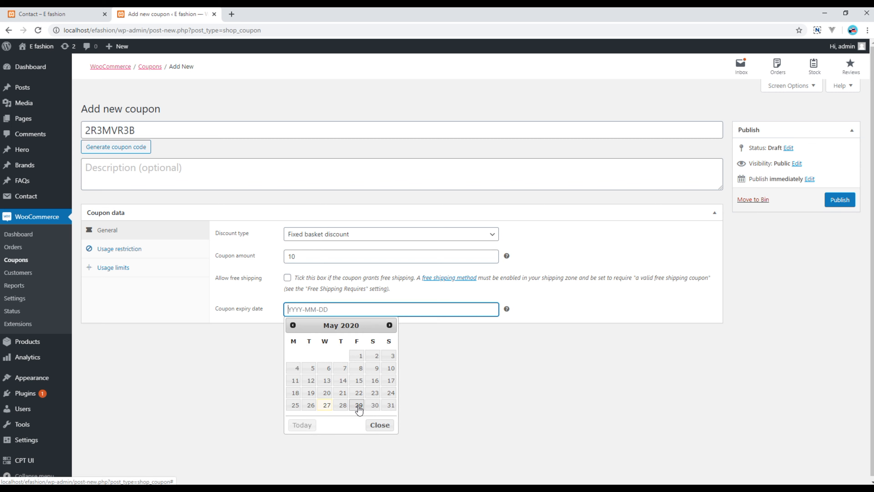
{"action": "left_click", "coordinate": [359, 405]}
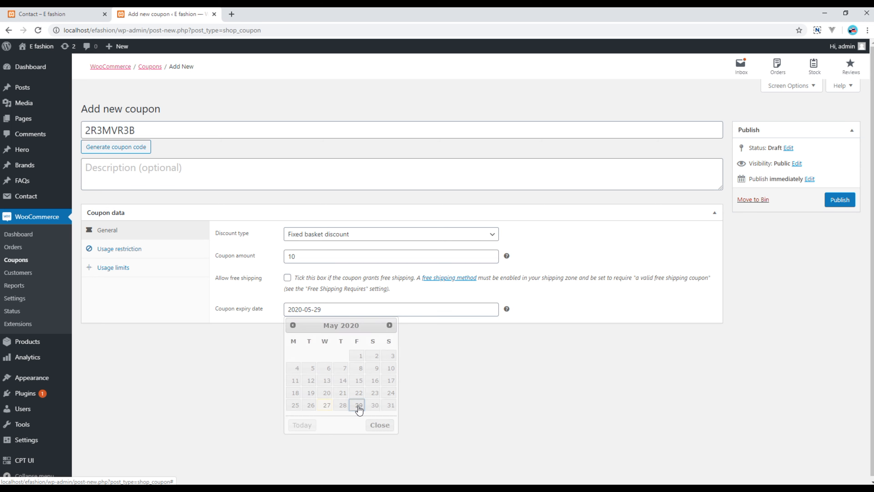
{"action": "left_click", "coordinate": [358, 406]}
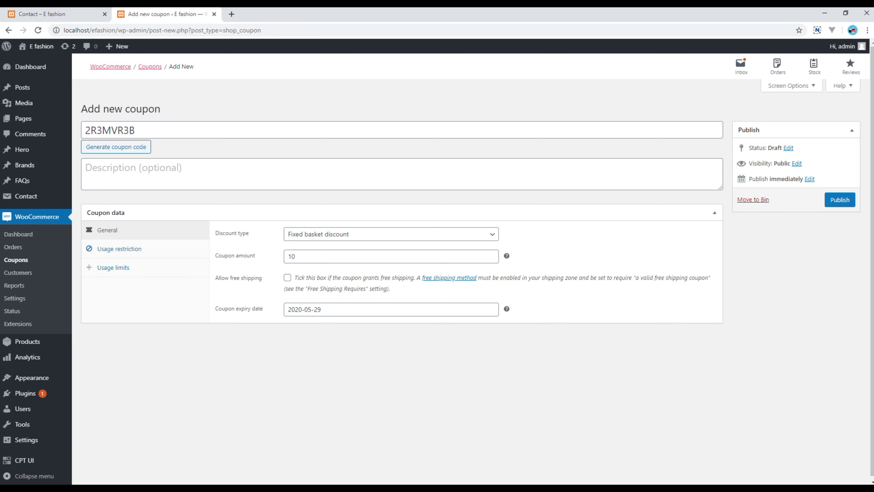
{"action": "mouse_move", "coordinate": [118, 252]}
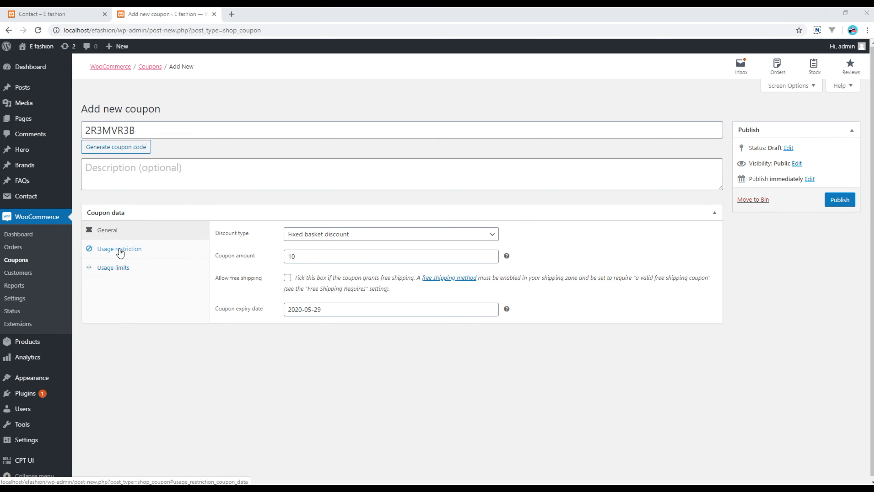
- Show the Usage restriction settings, leaving spend, product and email limits blank
{"action": "left_click", "coordinate": [119, 248]}
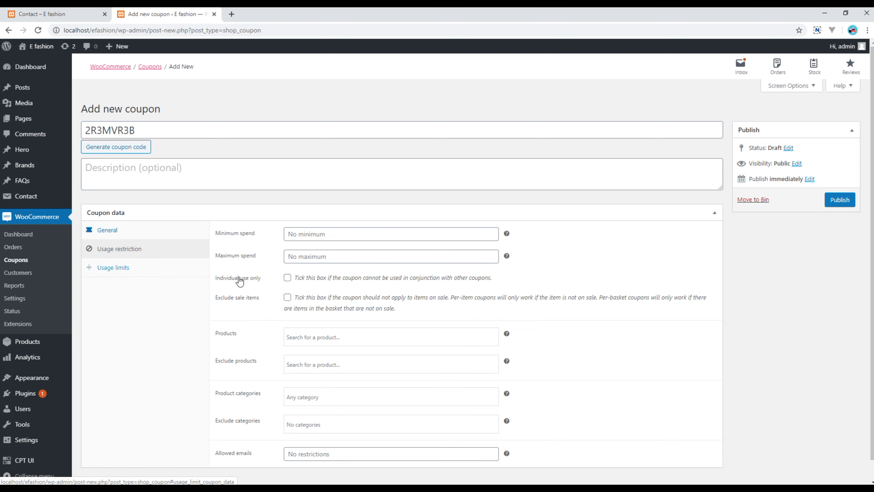
{"action": "mouse_move", "coordinate": [240, 219]}
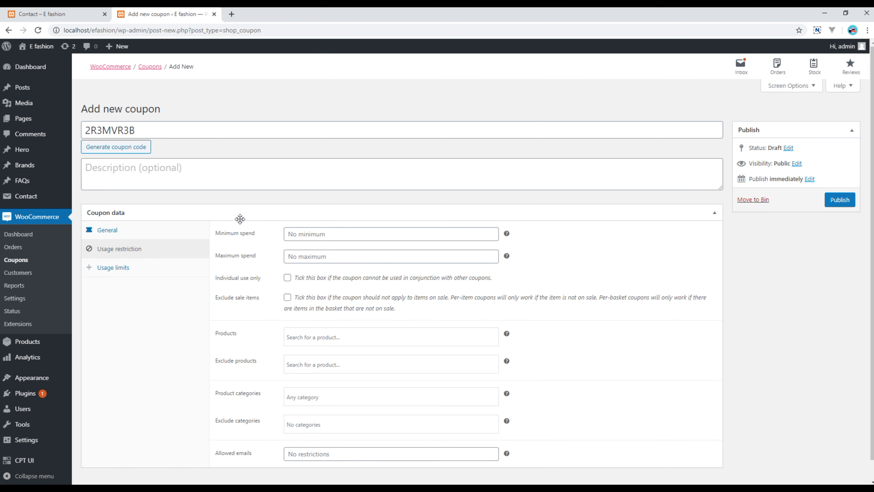
{"action": "mouse_move", "coordinate": [246, 243]}
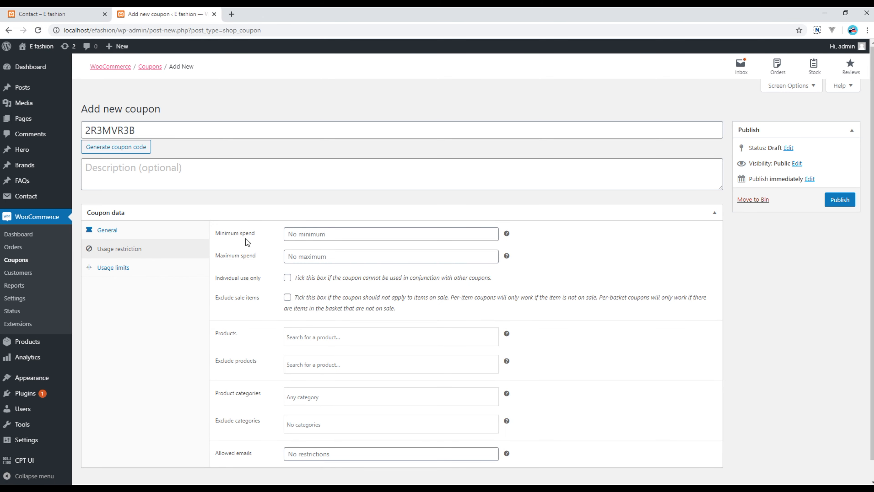
{"action": "mouse_move", "coordinate": [228, 226]}
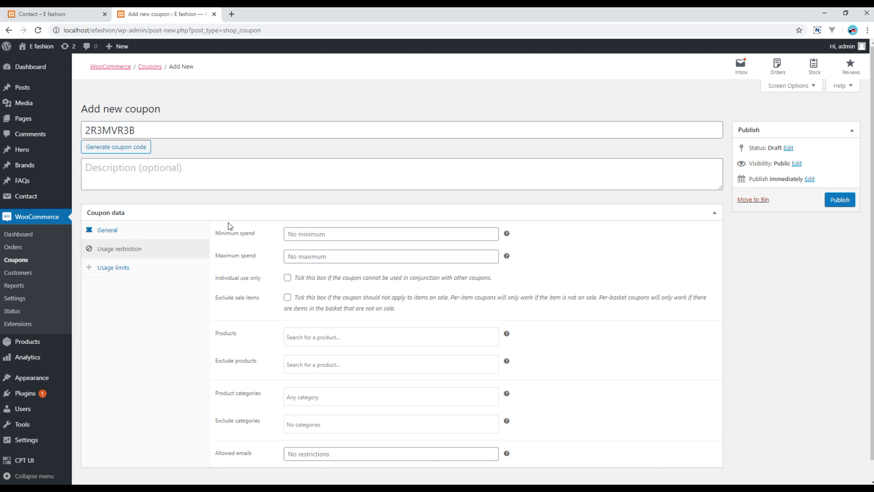
{"action": "mouse_move", "coordinate": [240, 230]}
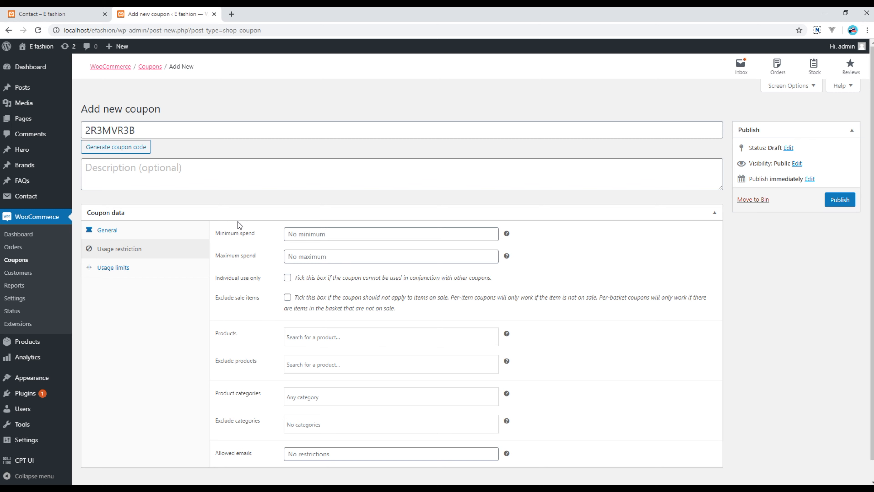
{"action": "mouse_move", "coordinate": [105, 114]}
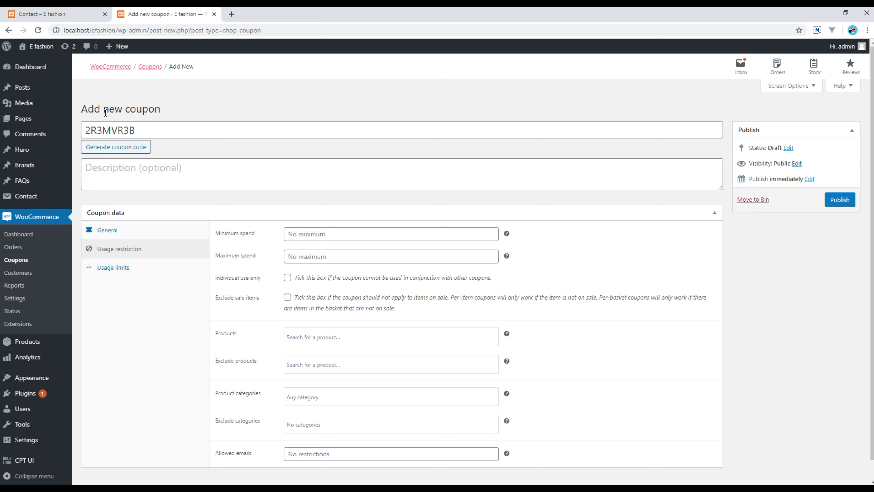
{"action": "mouse_move", "coordinate": [244, 257]}
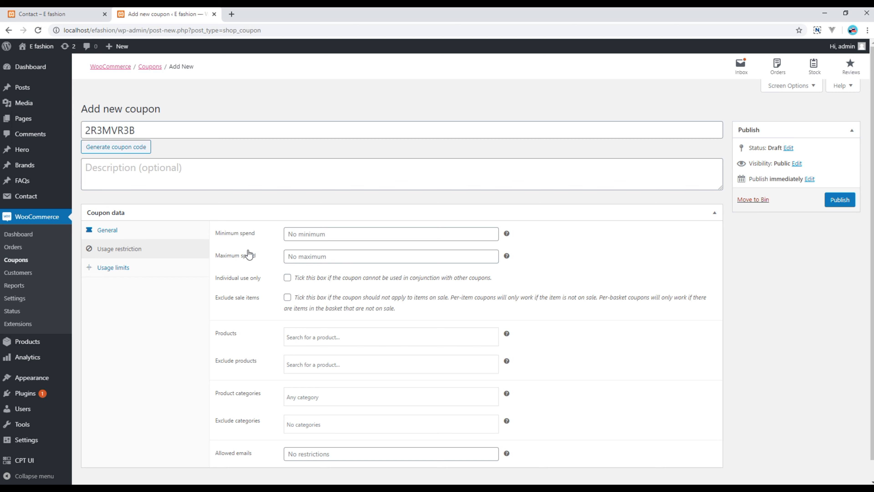
{"action": "mouse_move", "coordinate": [237, 336]}
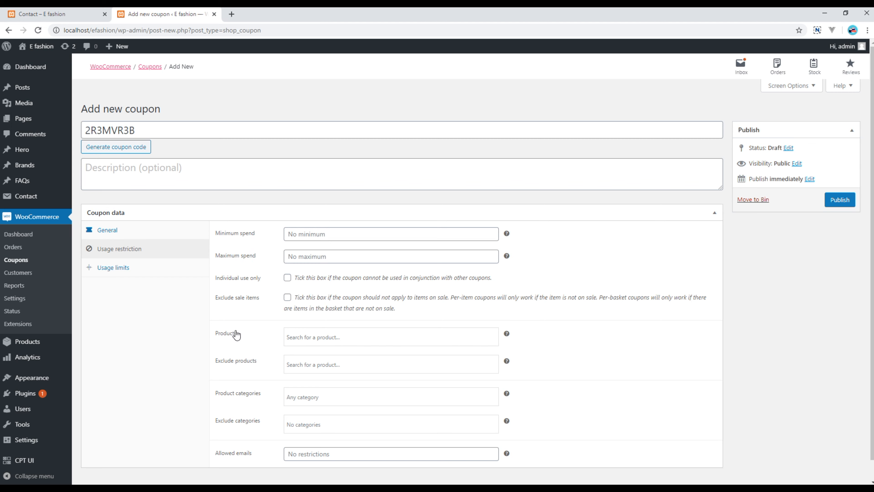
{"action": "mouse_move", "coordinate": [213, 318]}
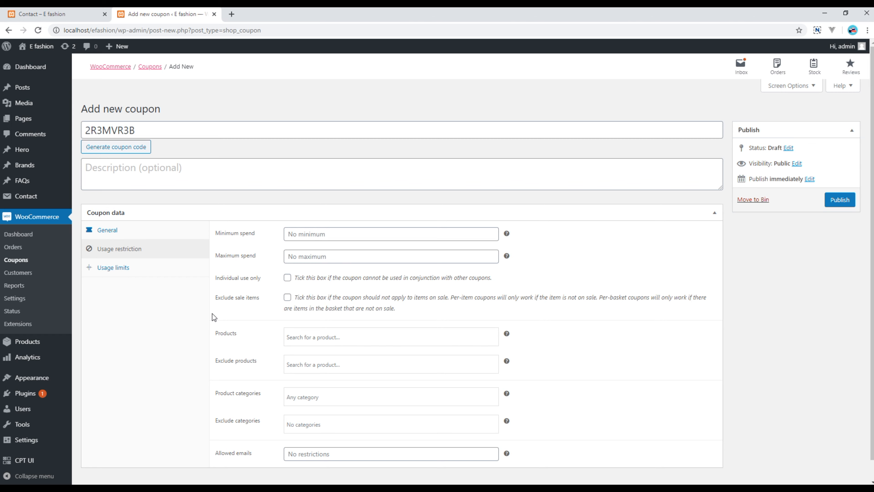
{"action": "mouse_move", "coordinate": [218, 350]}
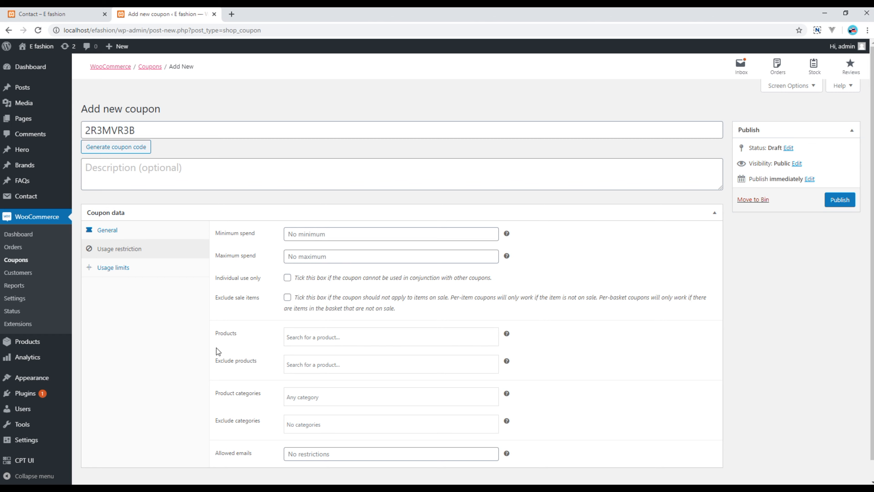
{"action": "mouse_move", "coordinate": [210, 392]}
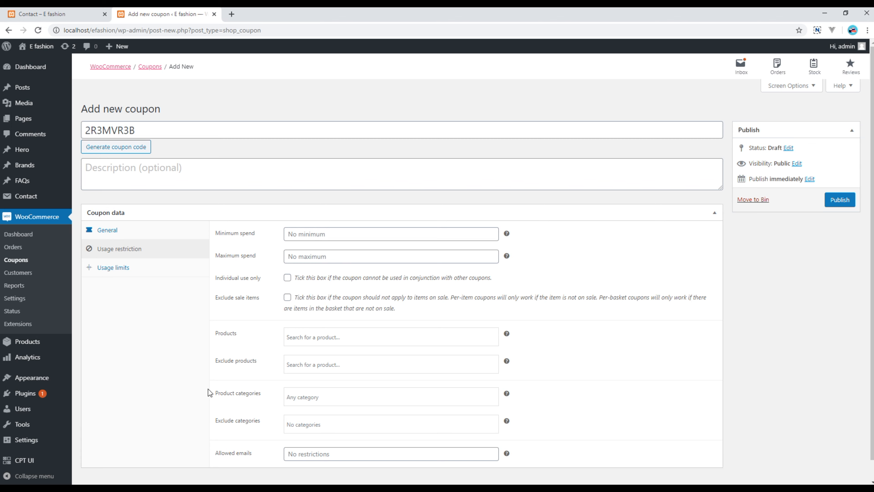
{"action": "mouse_move", "coordinate": [225, 400]}
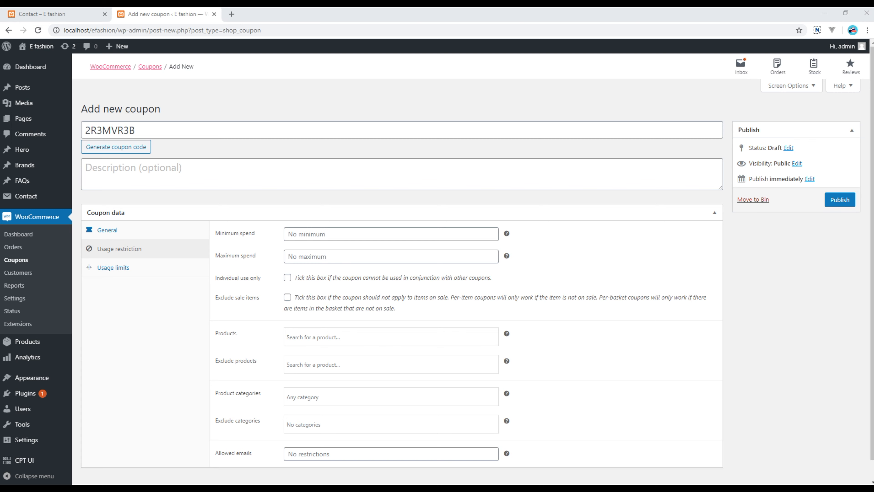
{"action": "mouse_move", "coordinate": [183, 317]}
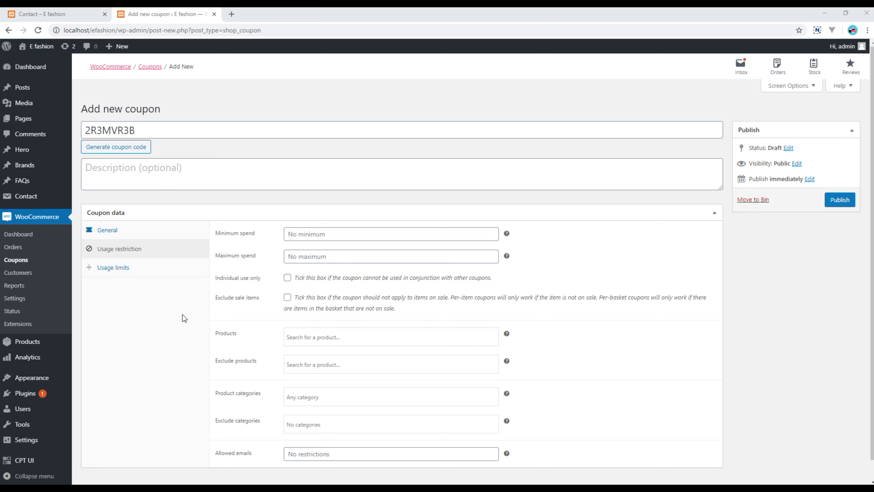
{"action": "mouse_move", "coordinate": [260, 394]}
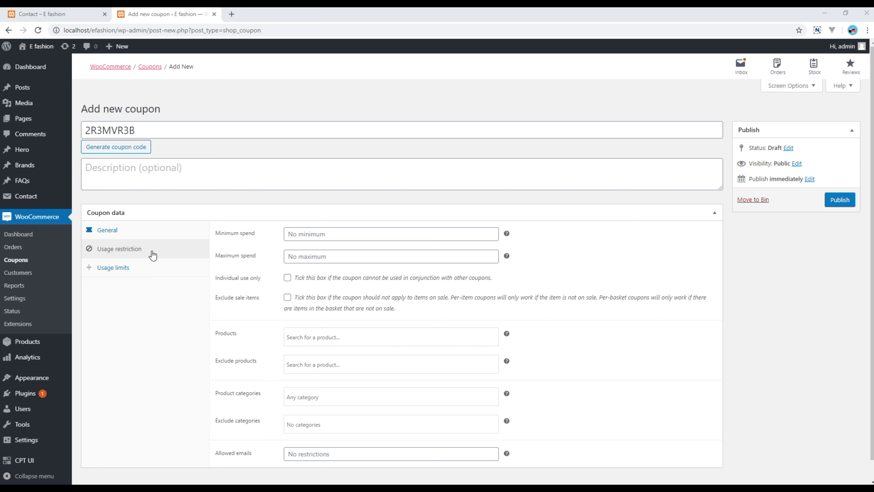
{"action": "mouse_move", "coordinate": [128, 325]}
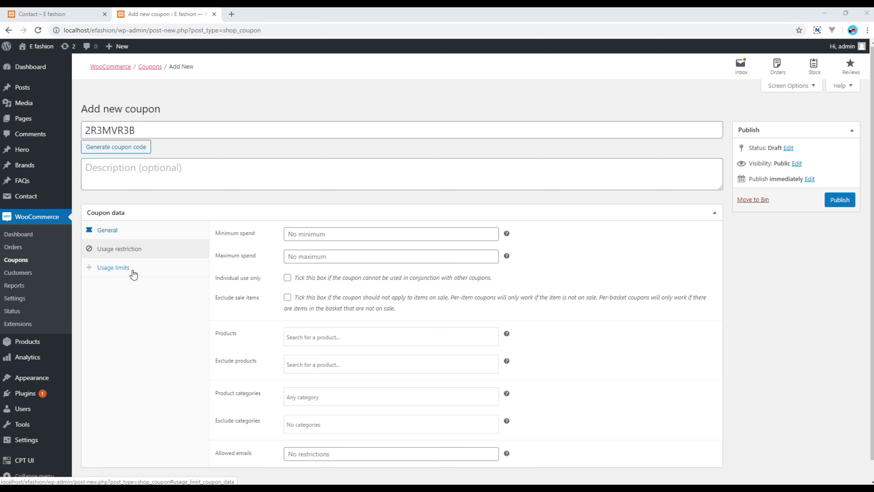
- Show the Usage limits settings, leaving per-coupon and per-user limits unlimited
{"action": "left_click", "coordinate": [113, 267]}
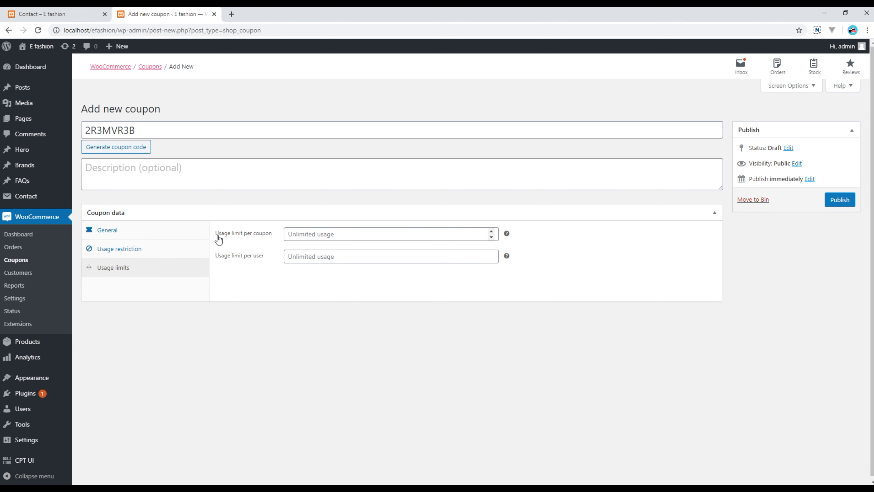
{"action": "mouse_move", "coordinate": [260, 323]}
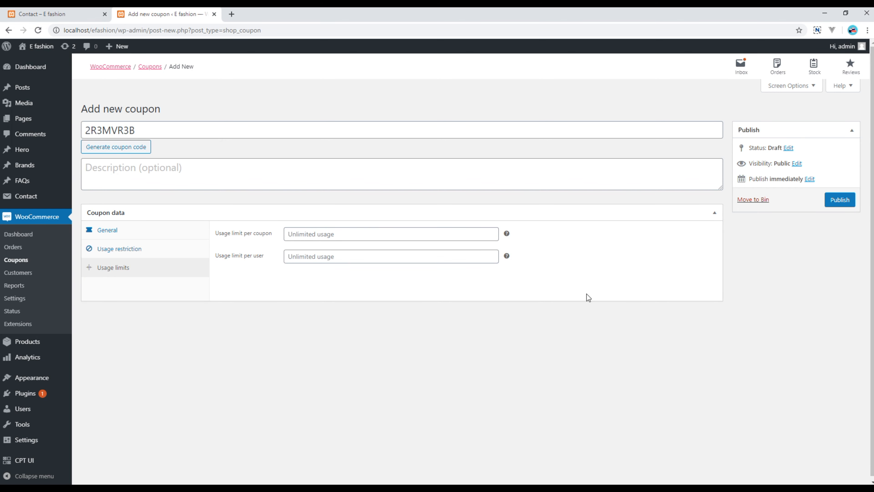
{"action": "mouse_move", "coordinate": [832, 203]}
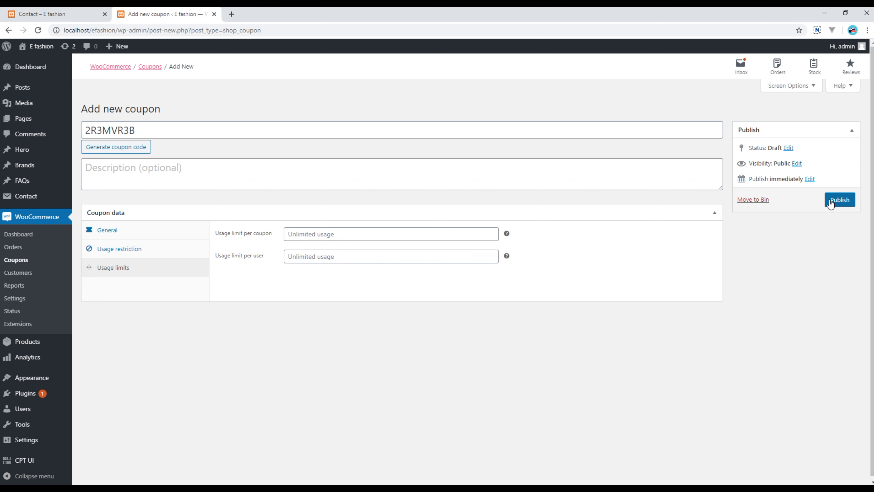
- Publish coupon 2R3MVR3B and return to the coupon list where it now appears
{"action": "left_click", "coordinate": [840, 199]}
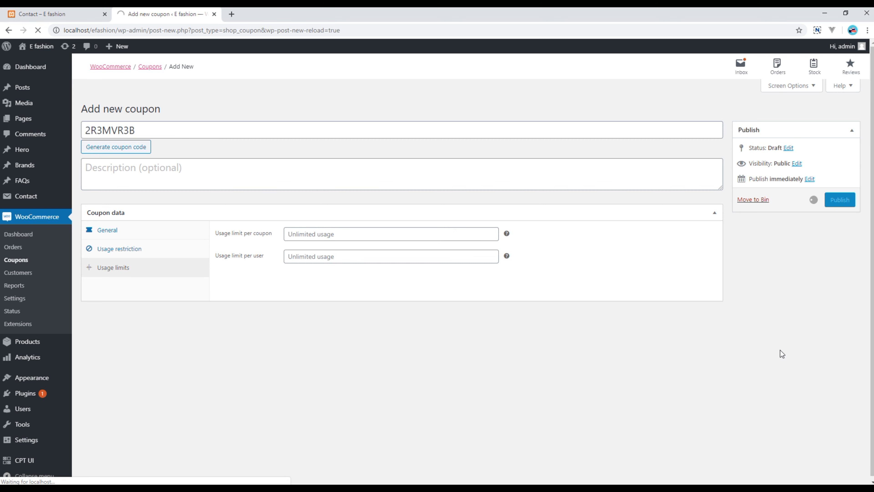
{"action": "left_click", "coordinate": [840, 199]}
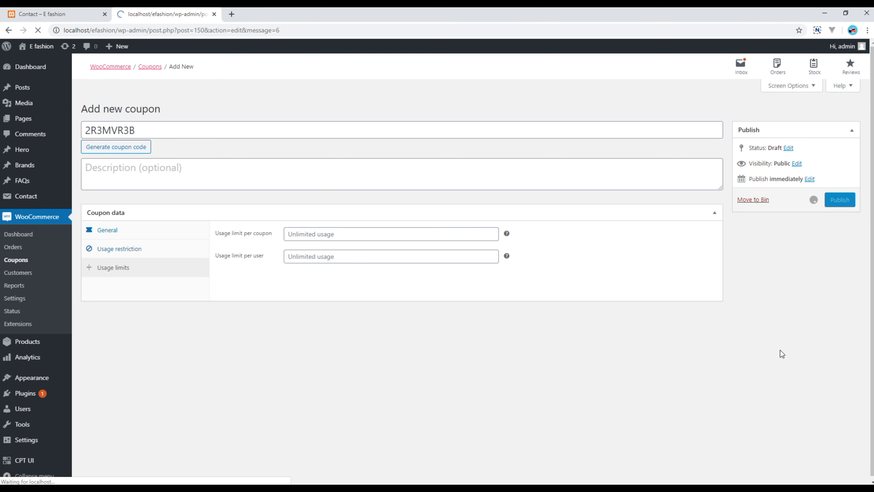
{"action": "left_click", "coordinate": [839, 200]}
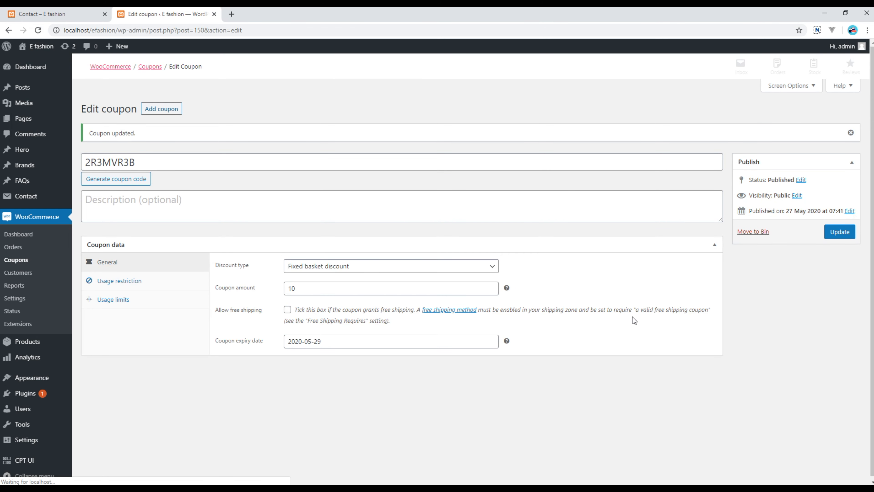
{"action": "left_click", "coordinate": [15, 259]}
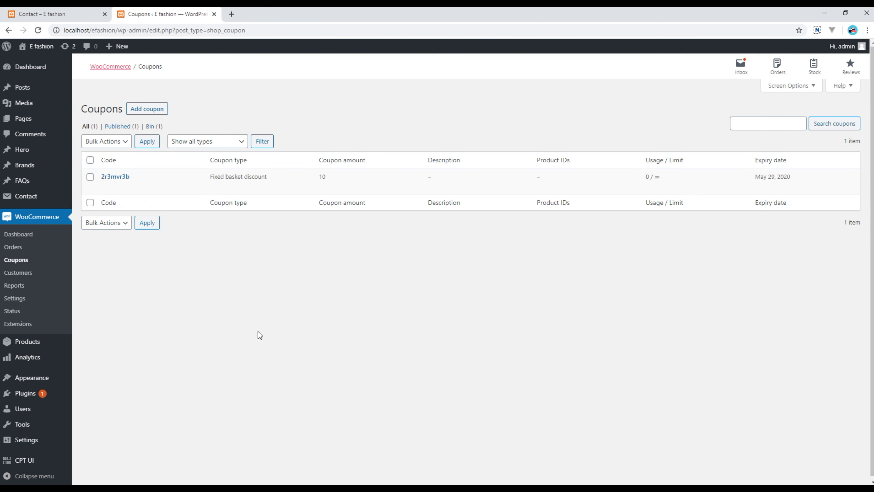
{"action": "mouse_move", "coordinate": [108, 168]}
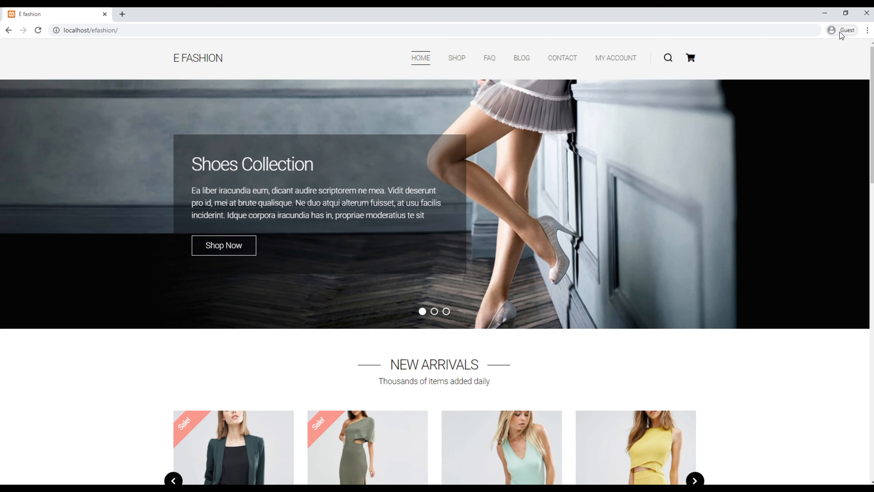
- Add the Tank with V-Neck (£29.49) from New Arrivals to the basket and view the basket
{"action": "scroll", "scroll_direction": "down", "scroll_amount": 3}
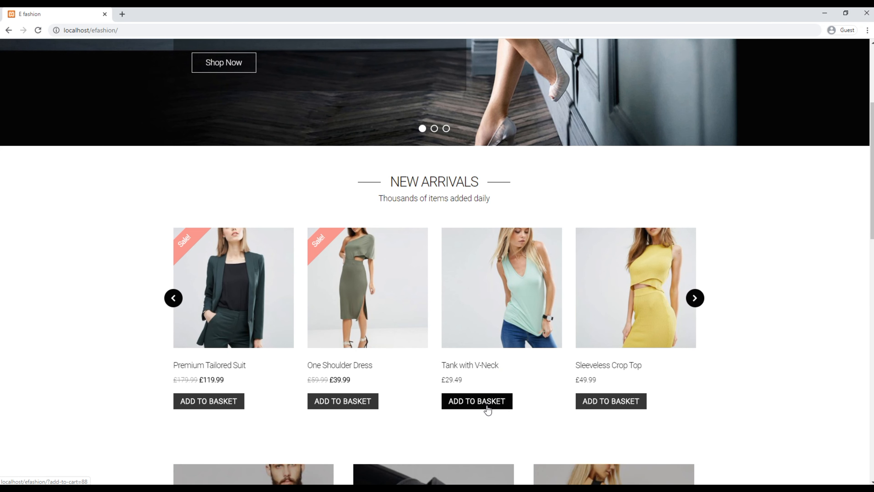
{"action": "left_click", "coordinate": [477, 401]}
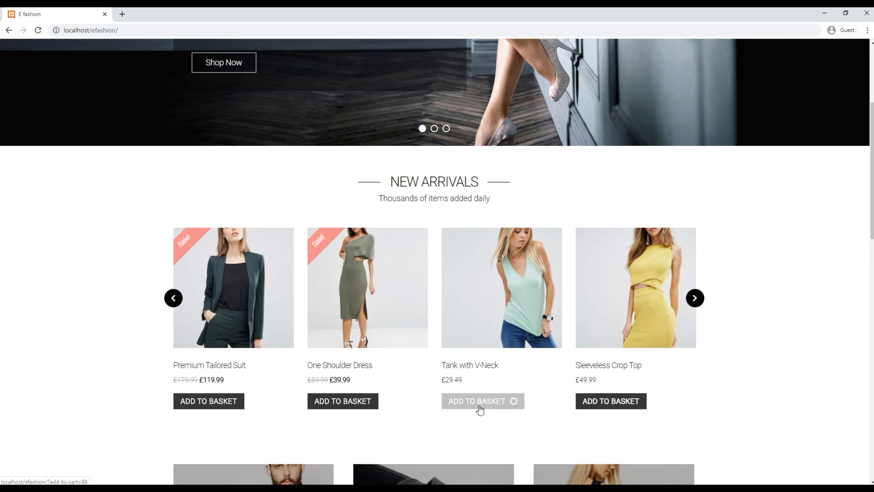
{"action": "left_click", "coordinate": [483, 401]}
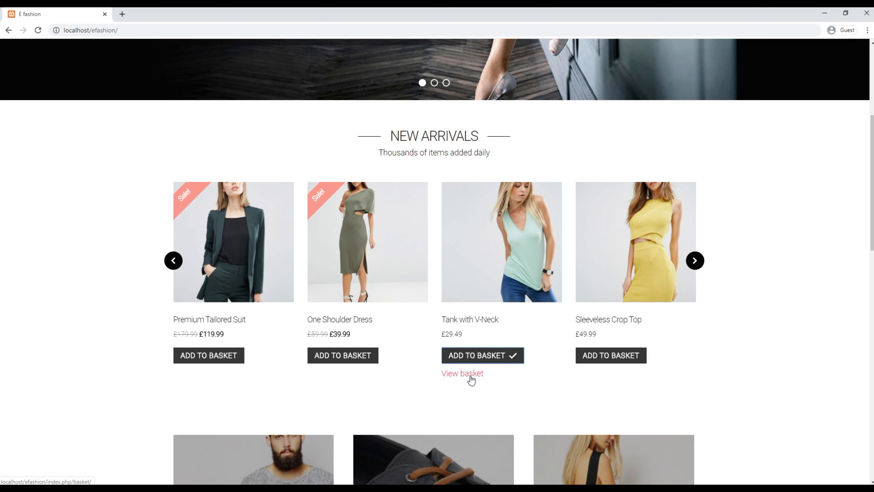
{"action": "left_click", "coordinate": [463, 373]}
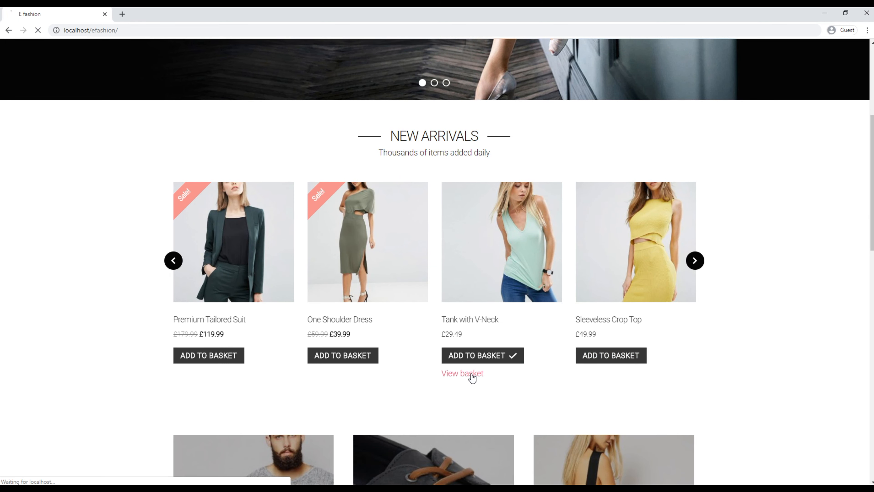
{"action": "left_click", "coordinate": [463, 373]}
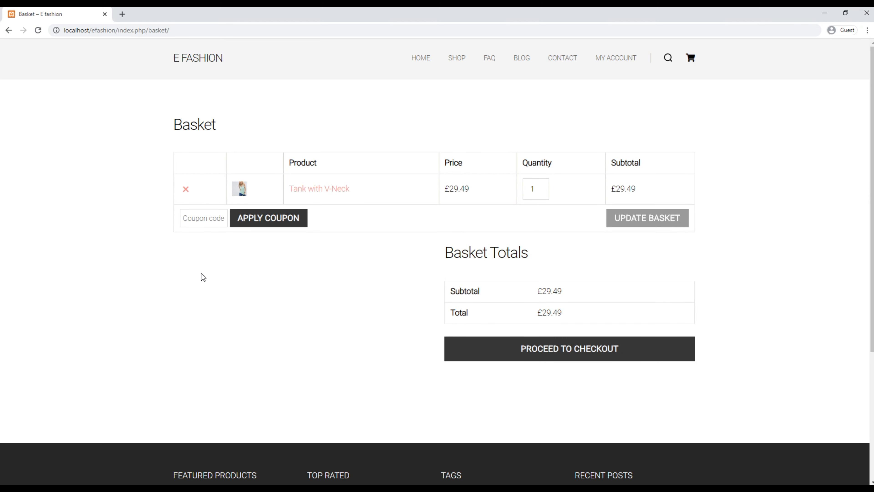
{"action": "type", "text": "2r3mvr3b"}
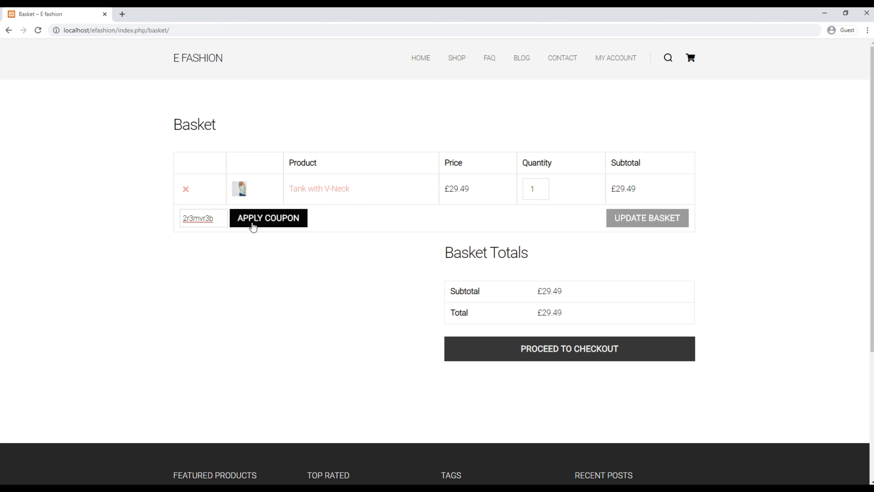
{"action": "mouse_move", "coordinate": [281, 232]}
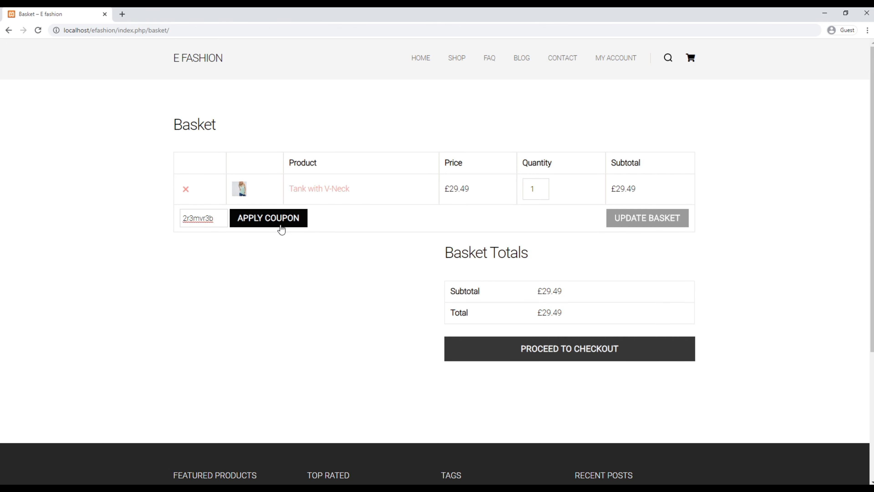
{"action": "left_click", "coordinate": [268, 218]}
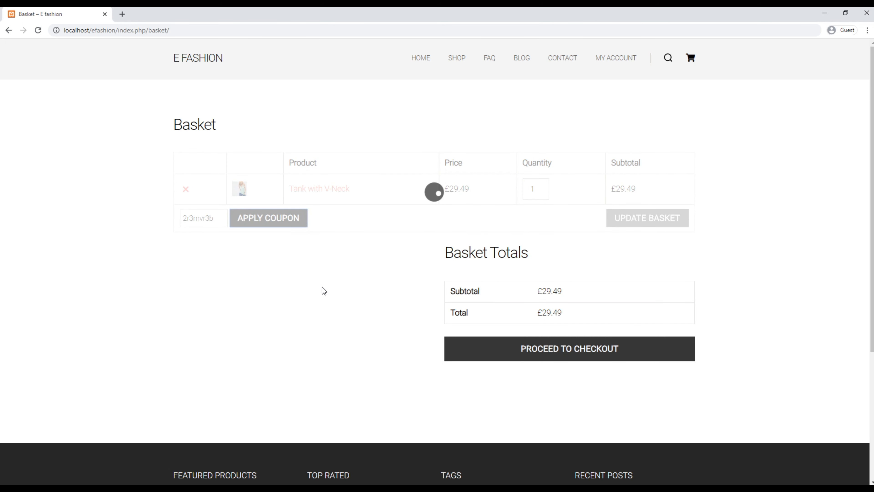
{"action": "left_click", "coordinate": [269, 218]}
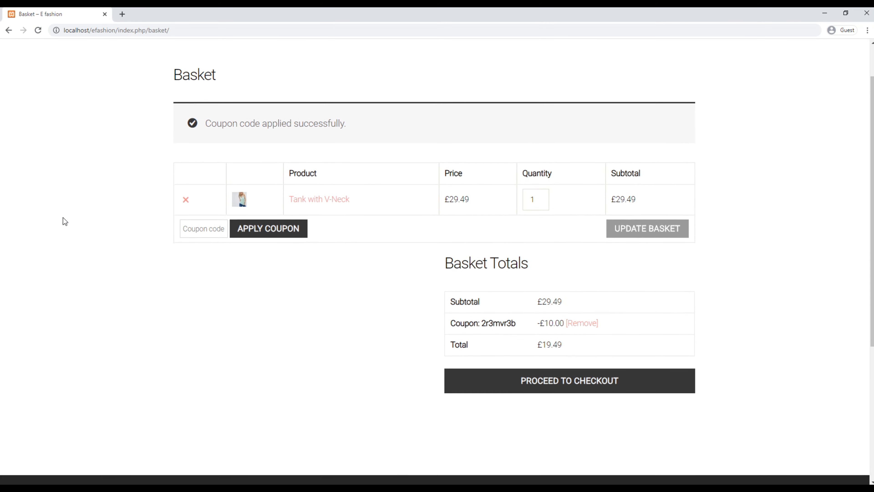
{"action": "scroll", "scroll_direction": "down", "scroll_amount": 3}
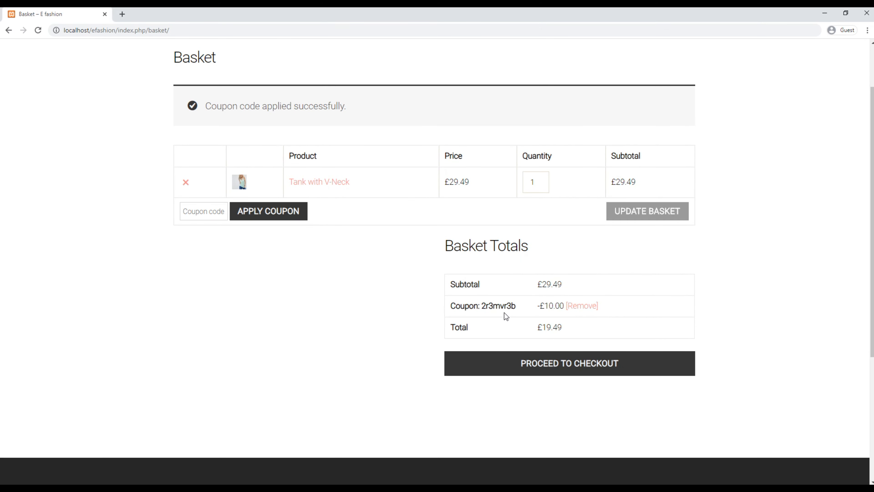
{"action": "double_click", "coordinate": [500, 306]}
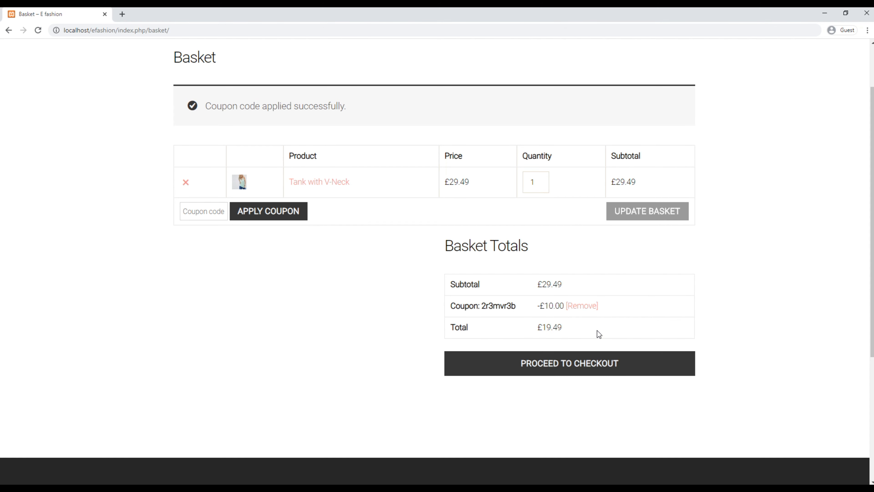
{"action": "mouse_move", "coordinate": [568, 327]}
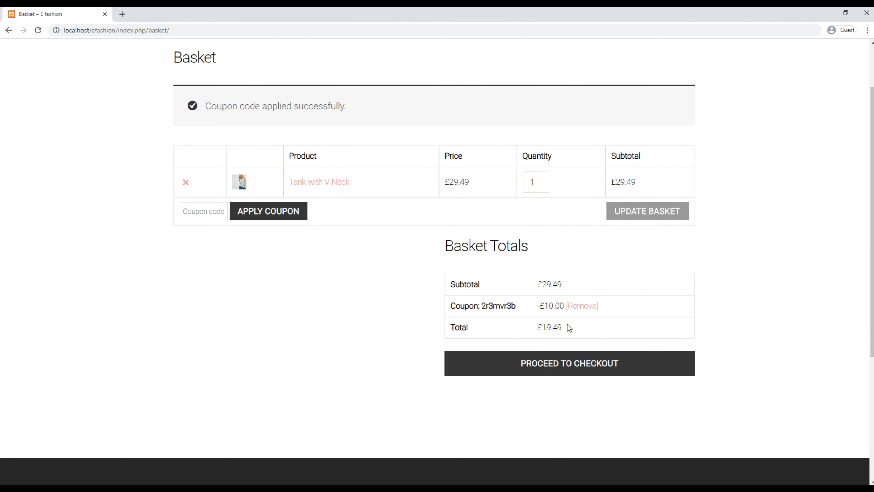